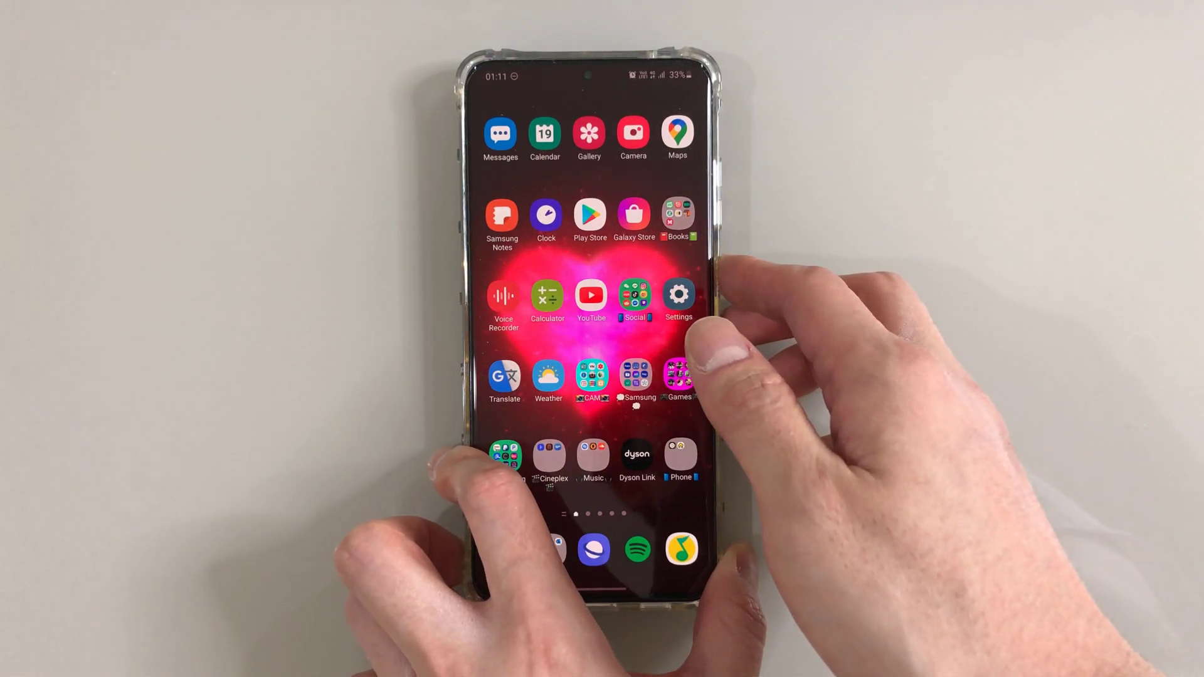
Step: Bring up the power menu and switch the phone off
{"action": "key", "text": "power"}
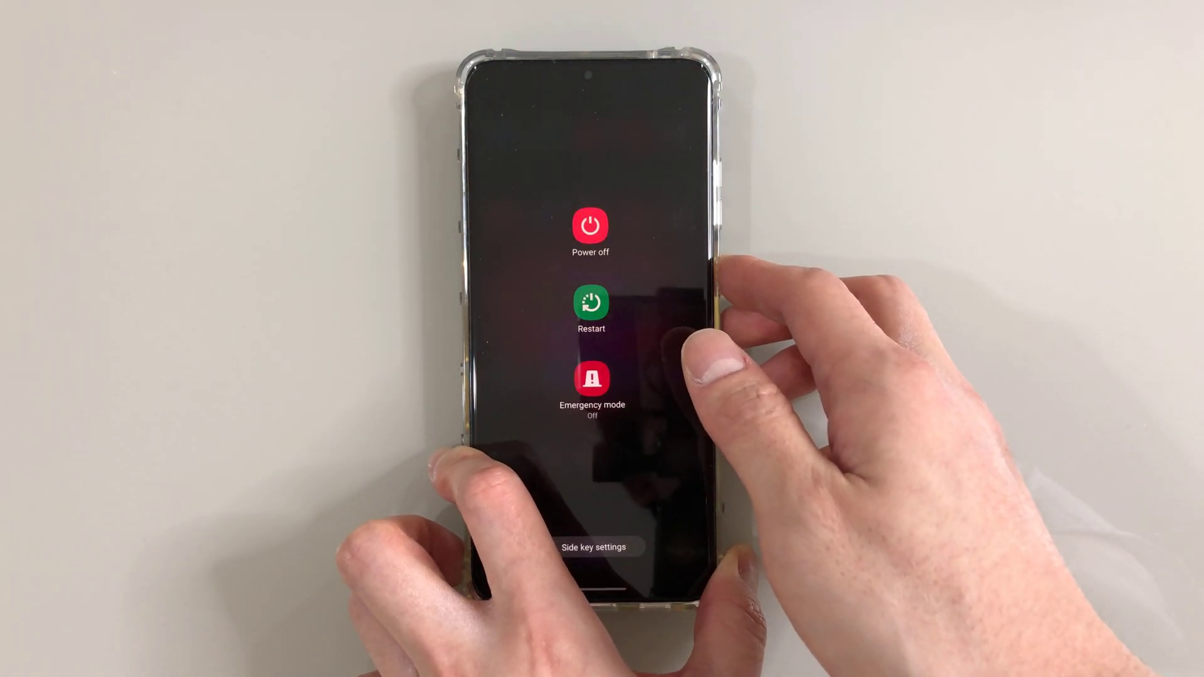
{"action": "left_click", "coordinate": [591, 231]}
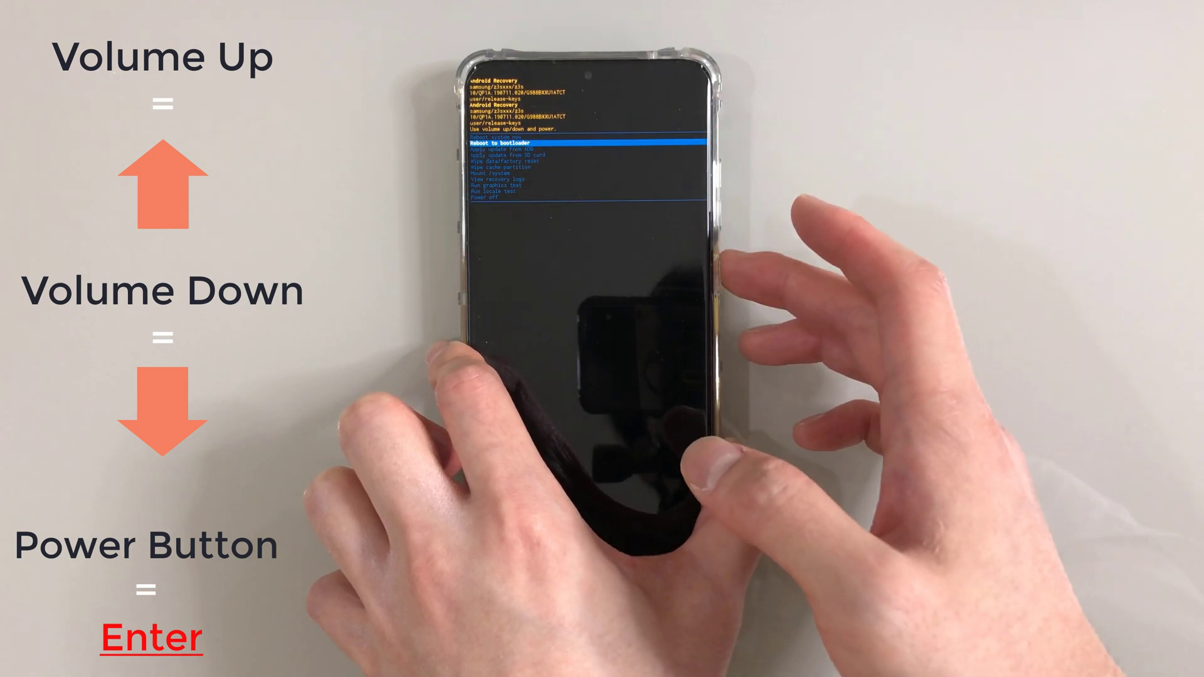
Step: Move down the recovery menu toward 'Wipe cache partition'
{"action": "key", "text": "volumedown"}
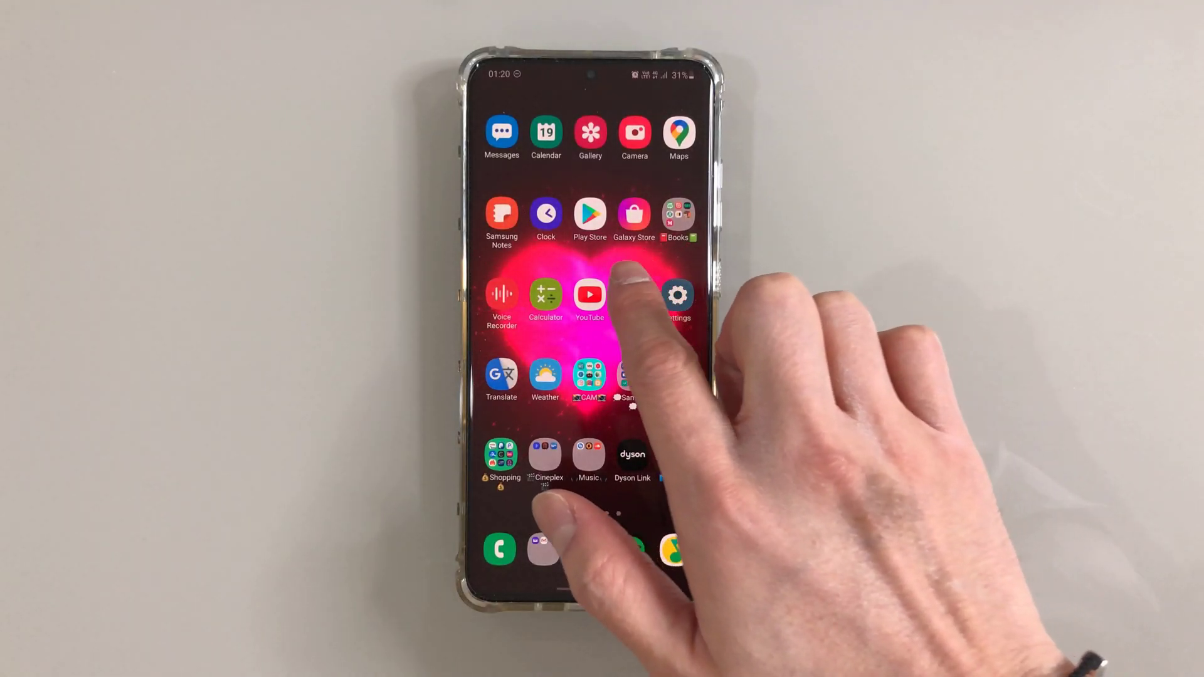
Step: Swipe to the next home-screen page of apps to confirm normal operation
{"action": "scroll", "scroll_direction": "left", "scroll_amount": 3}
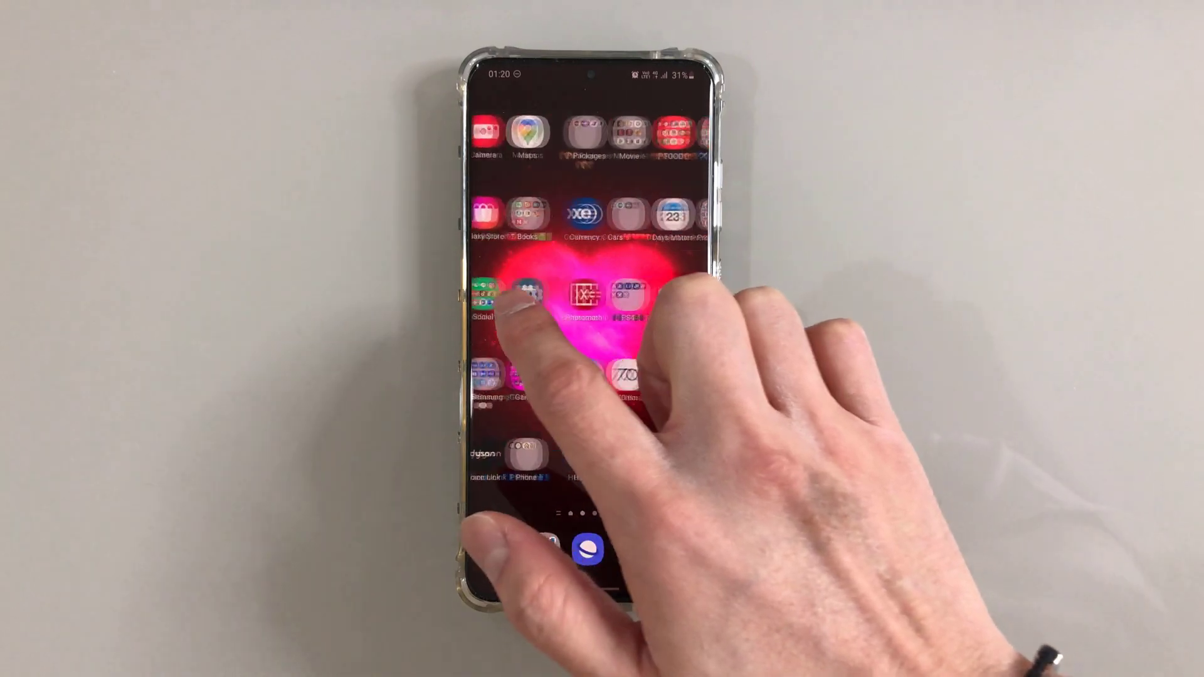